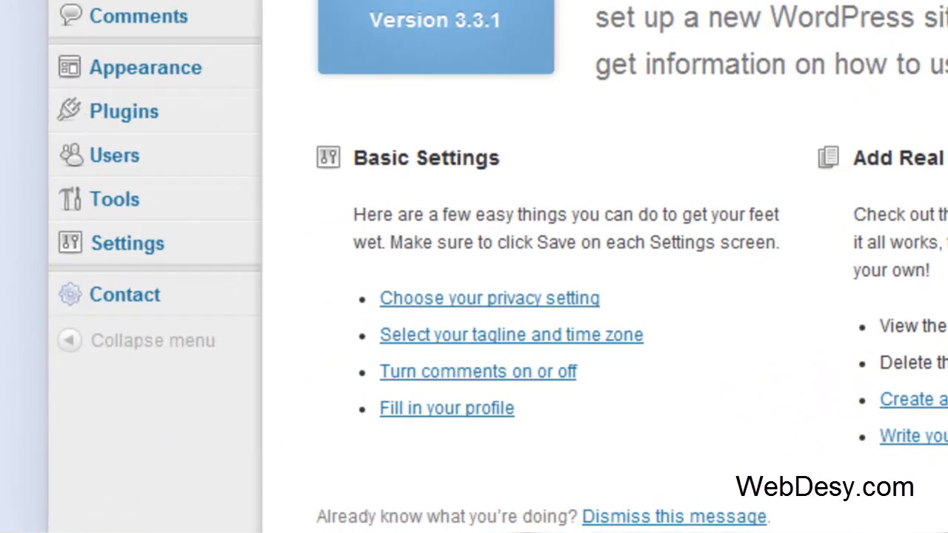
mouse_move(124, 106)
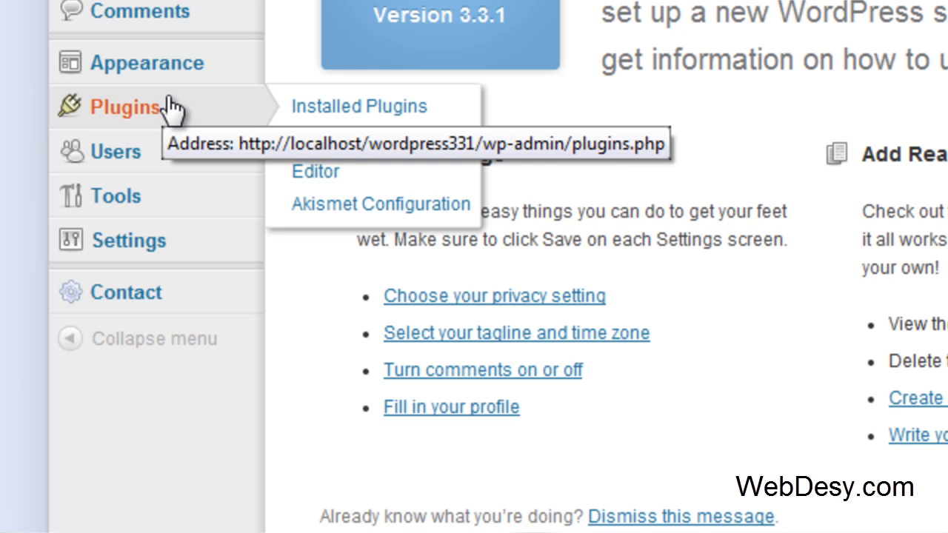
mouse_move(392, 139)
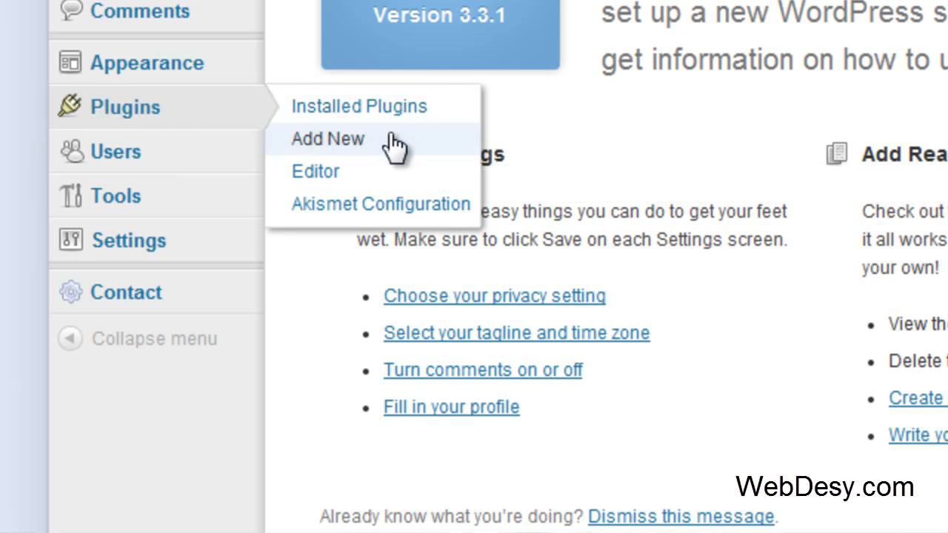
Step: Go to Add New Plugins and search for 'Disqus Comment System'
click(328, 139)
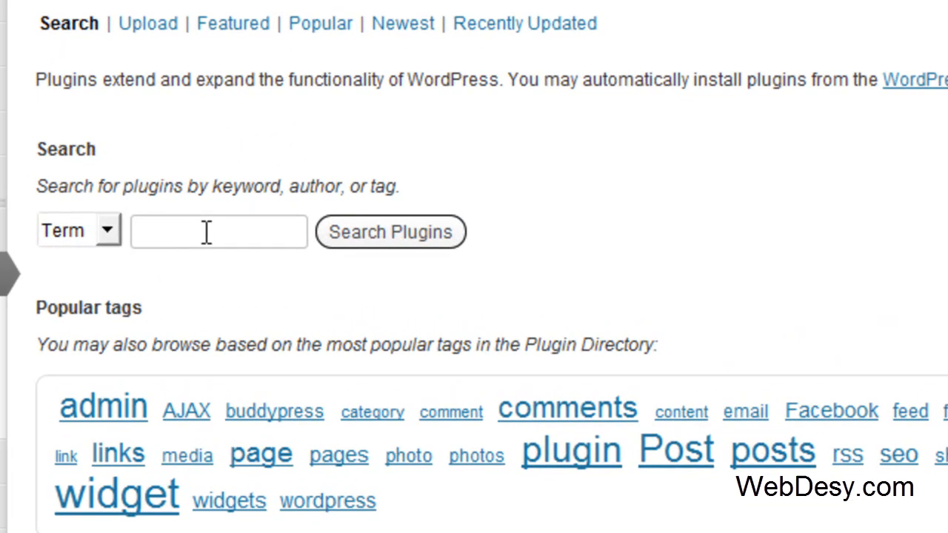
text(Disqus Comment System)
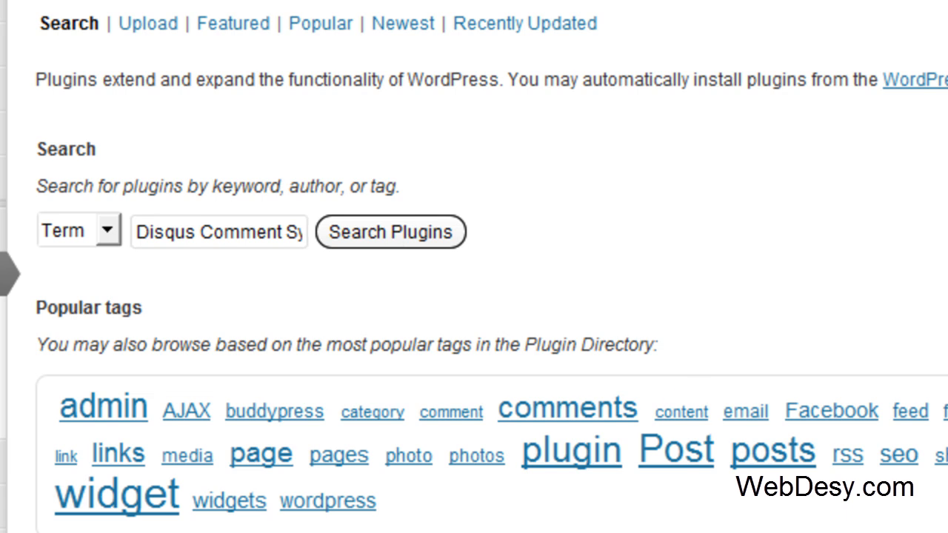
Step: Find Disqus Comment System in the plugin directory, install it and activate it
click(391, 231)
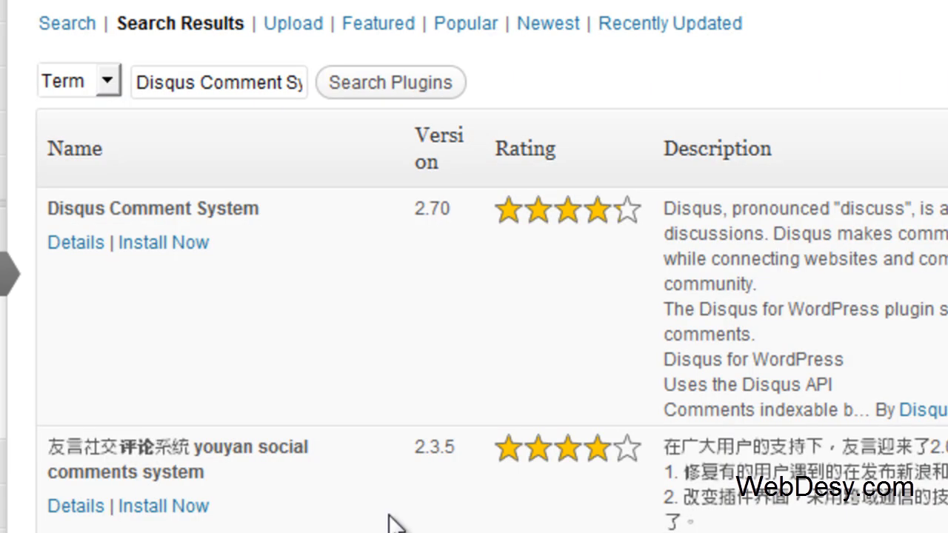
mouse_move(134, 282)
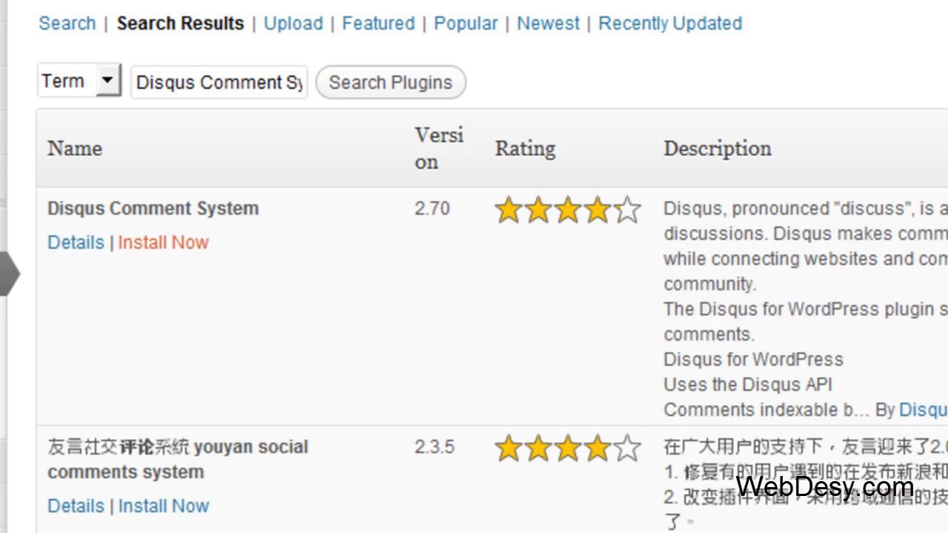
click(163, 243)
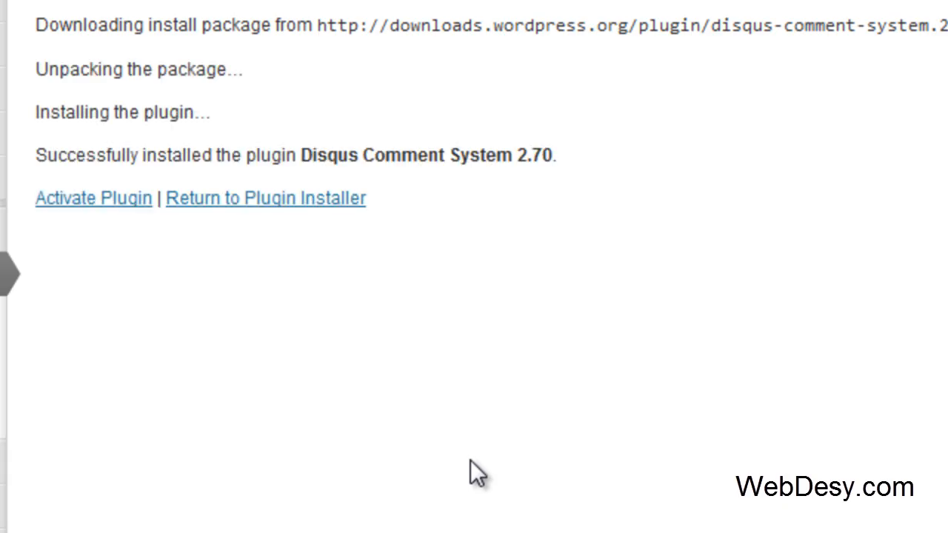
mouse_move(463, 480)
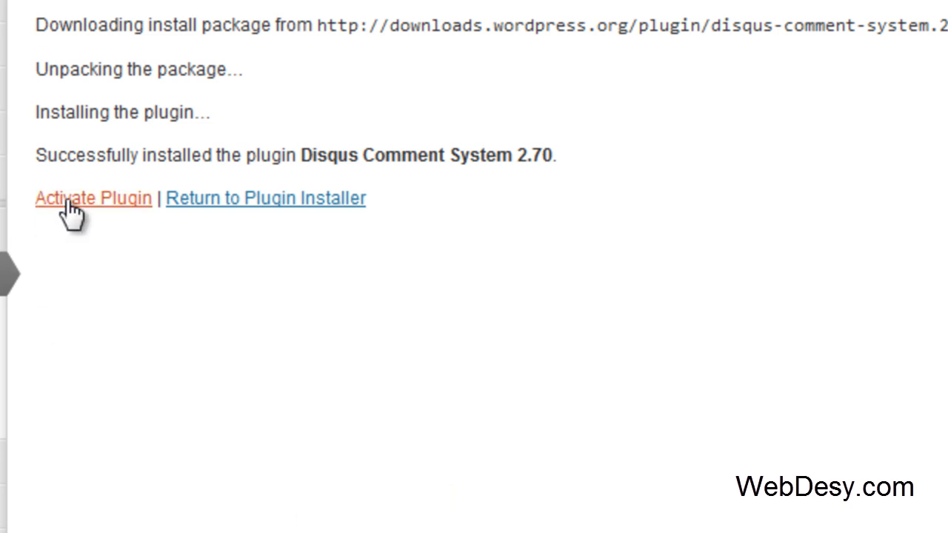
click(92, 198)
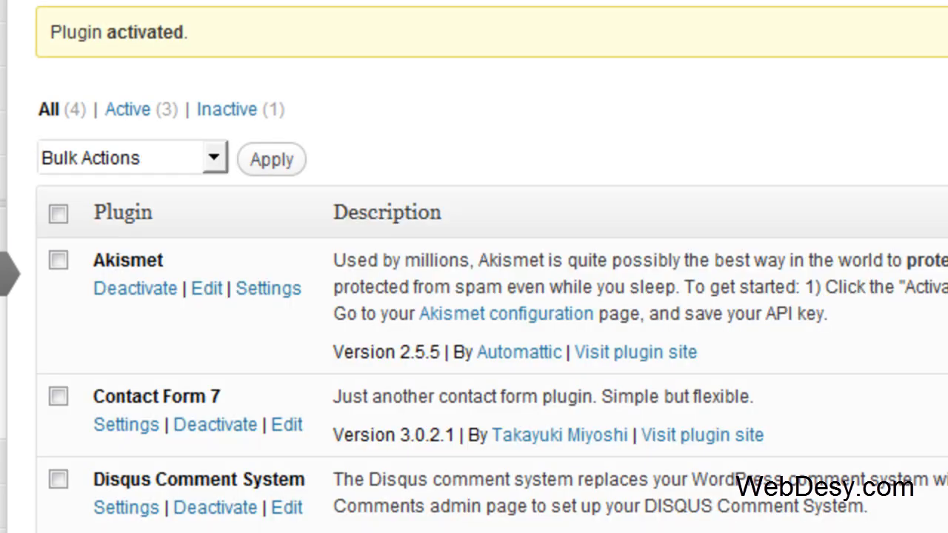
mouse_move(507, 314)
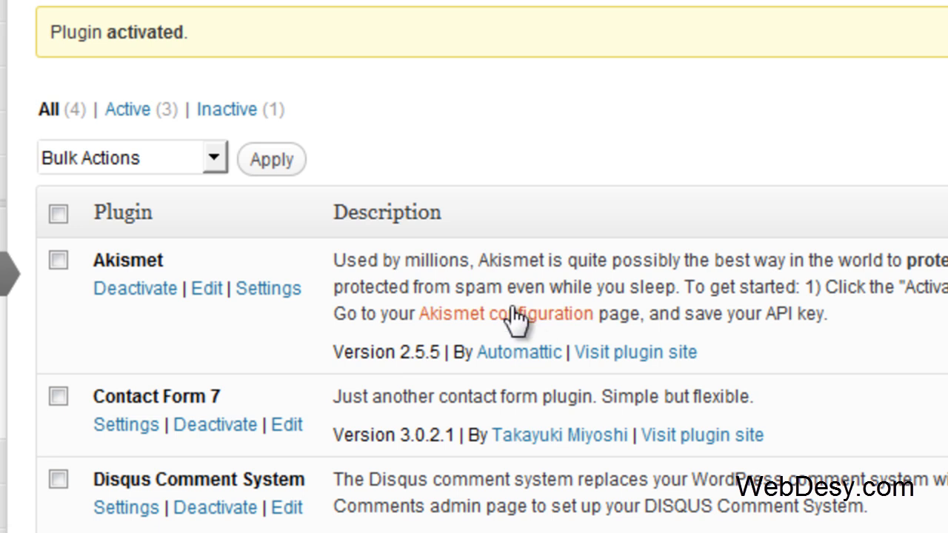
mouse_move(486, 92)
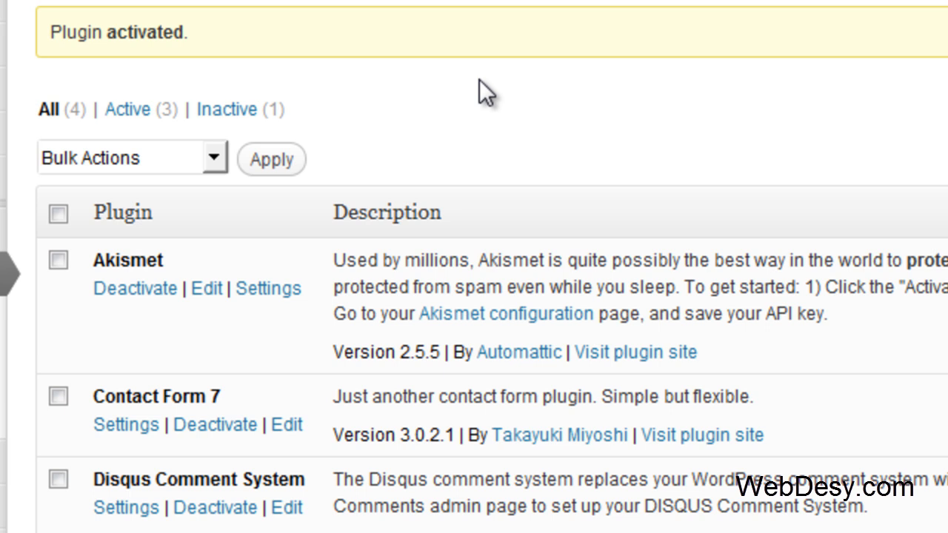
mouse_move(61, 527)
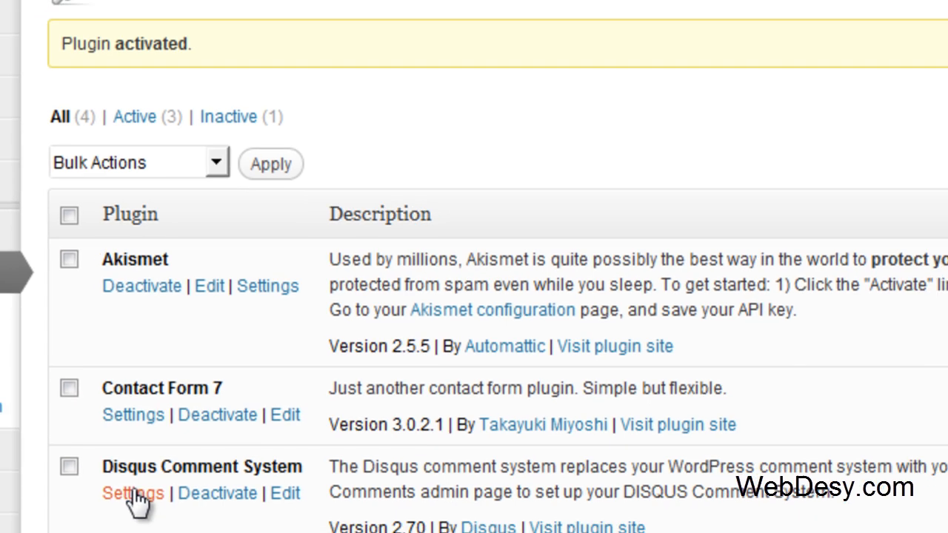
Step: Go to the Disqus Comment System settings page from the Plugins list
click(133, 493)
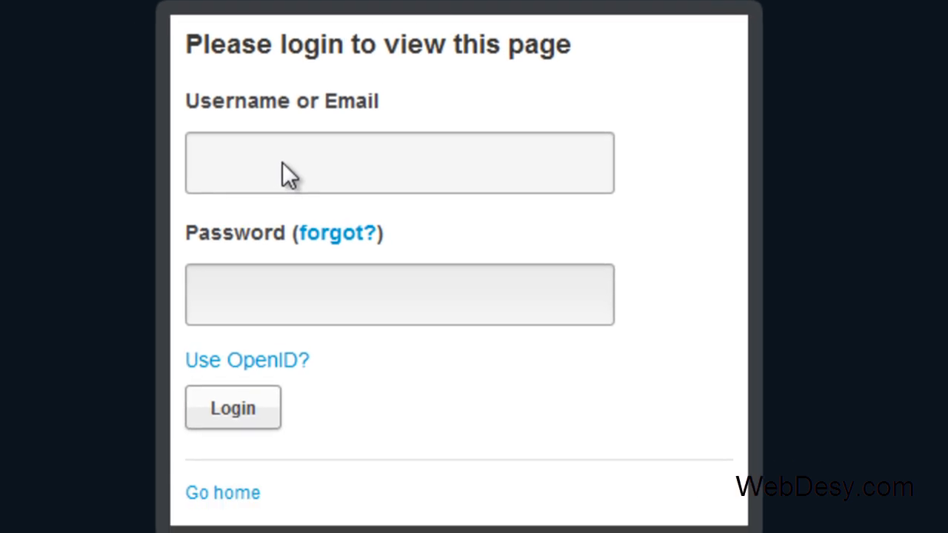
mouse_move(904, 462)
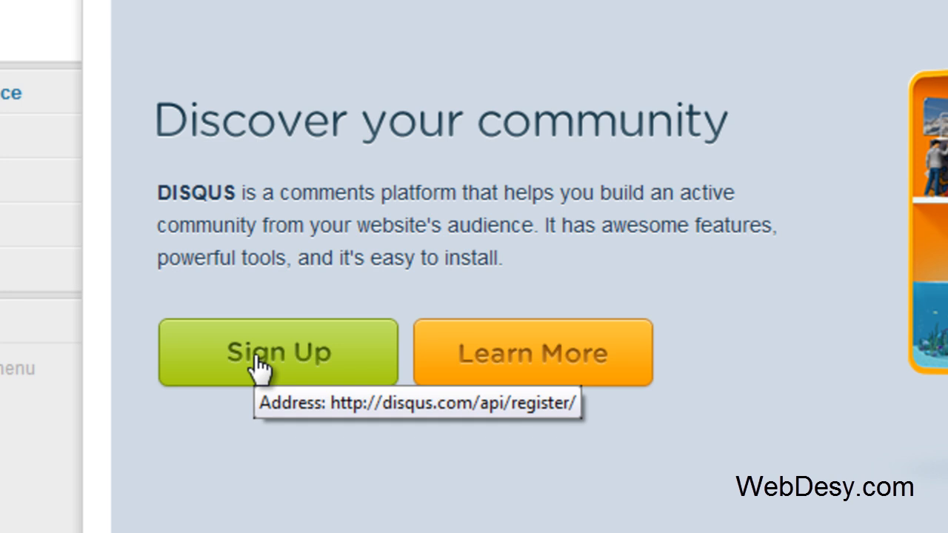
Step: Start Disqus site registration and fill in the Primary Moderator email and account details
click(278, 353)
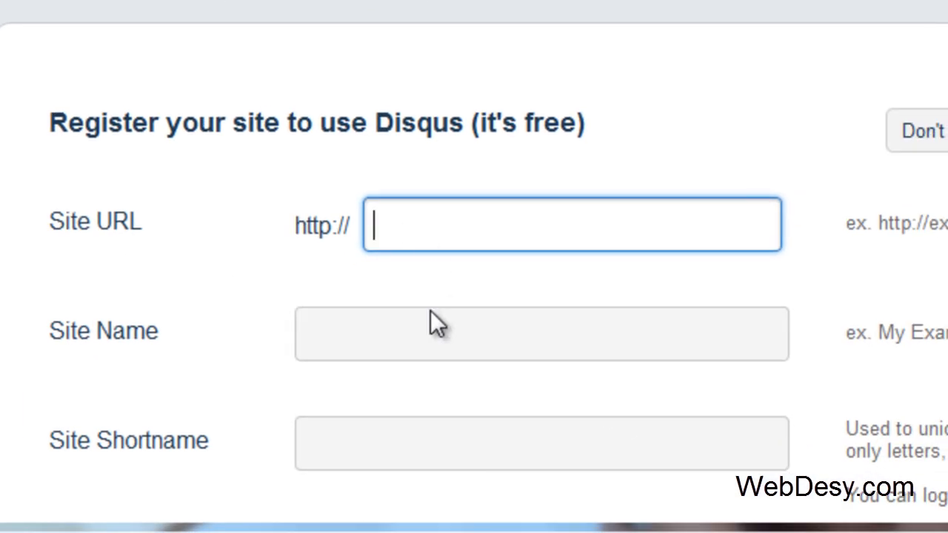
scroll(down, 3)
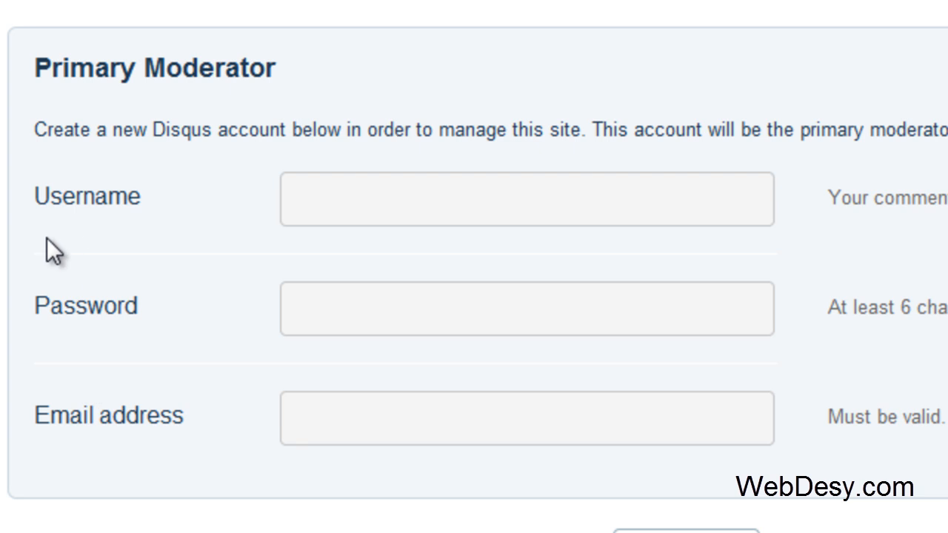
click(527, 418)
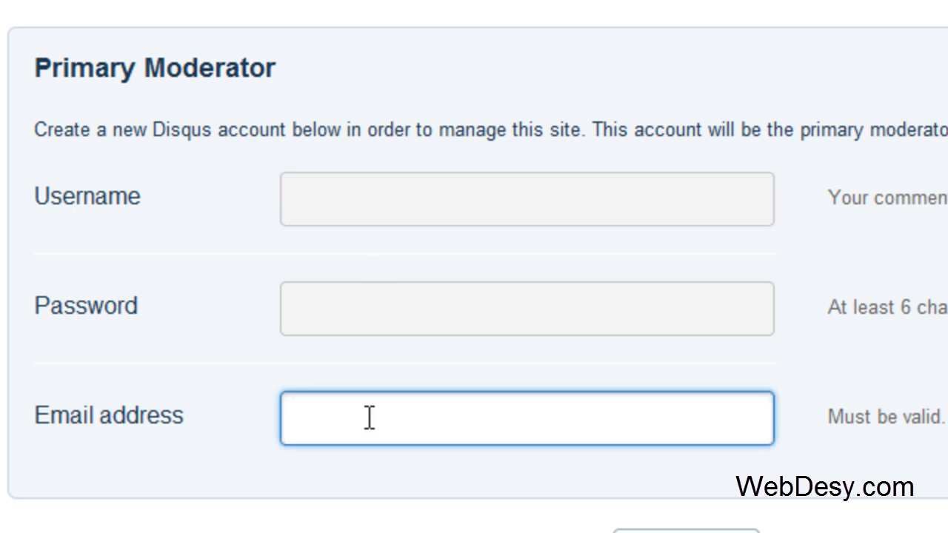
click(528, 309)
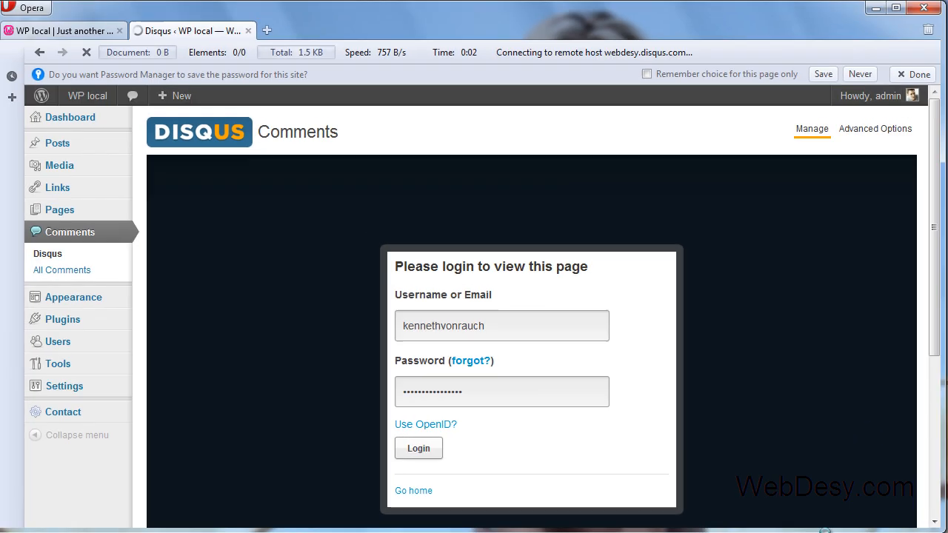
Step: Log in to Disqus and check the pending, Spam and Deleted moderation lists for webdesy.com
click(418, 447)
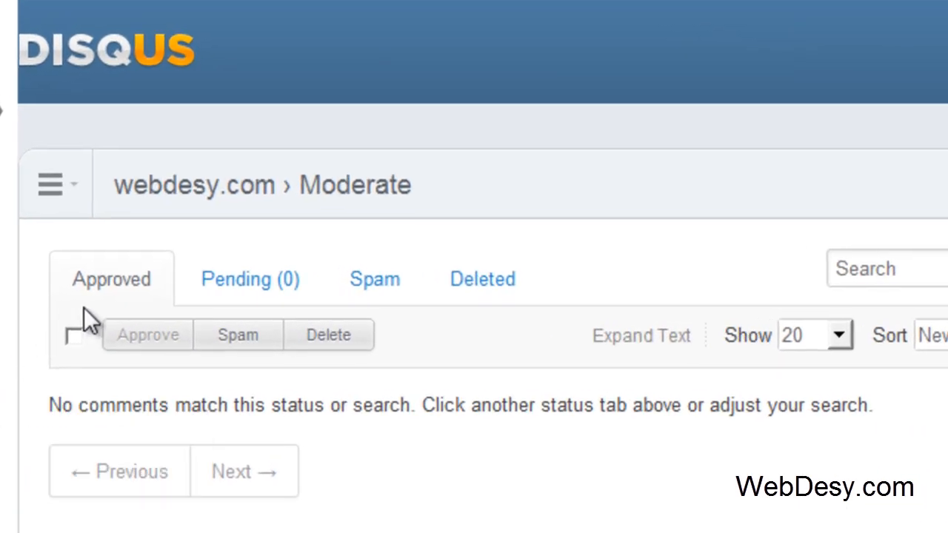
click(249, 279)
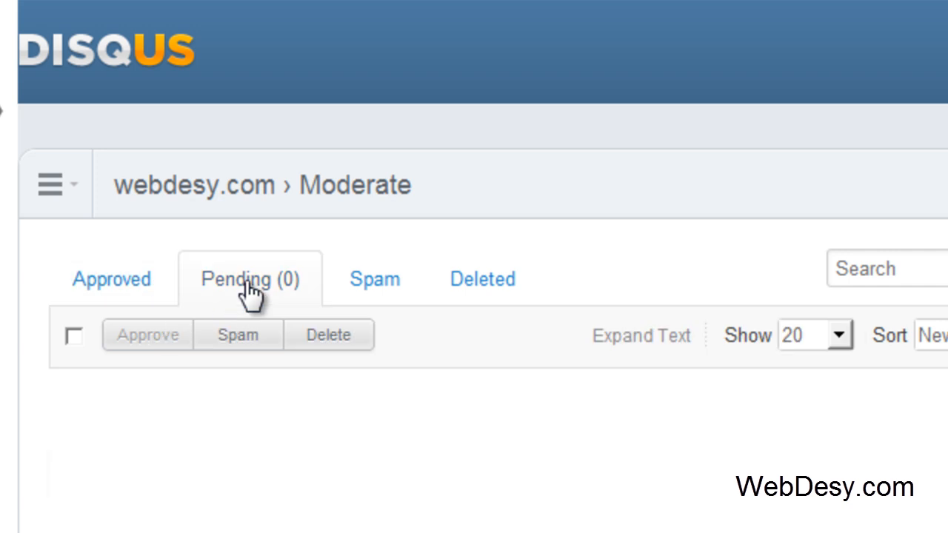
click(249, 278)
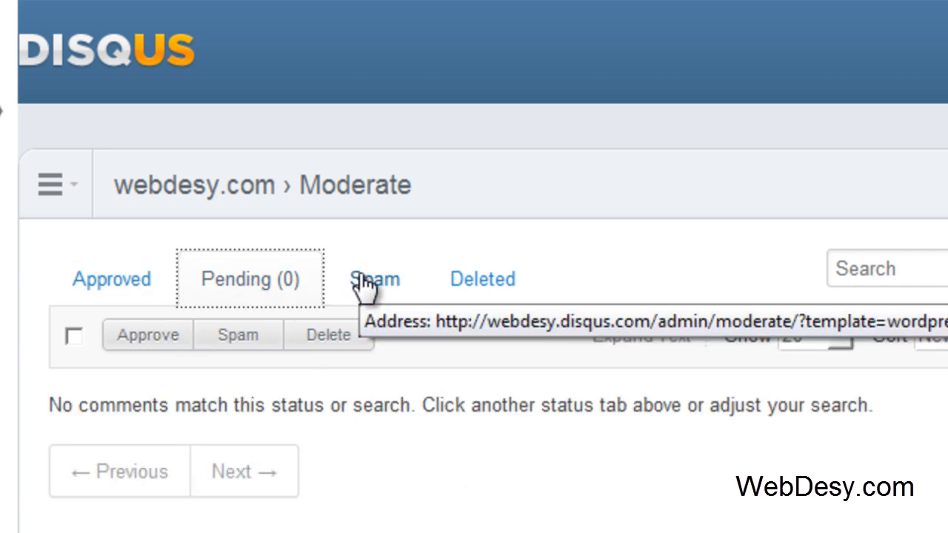
click(374, 278)
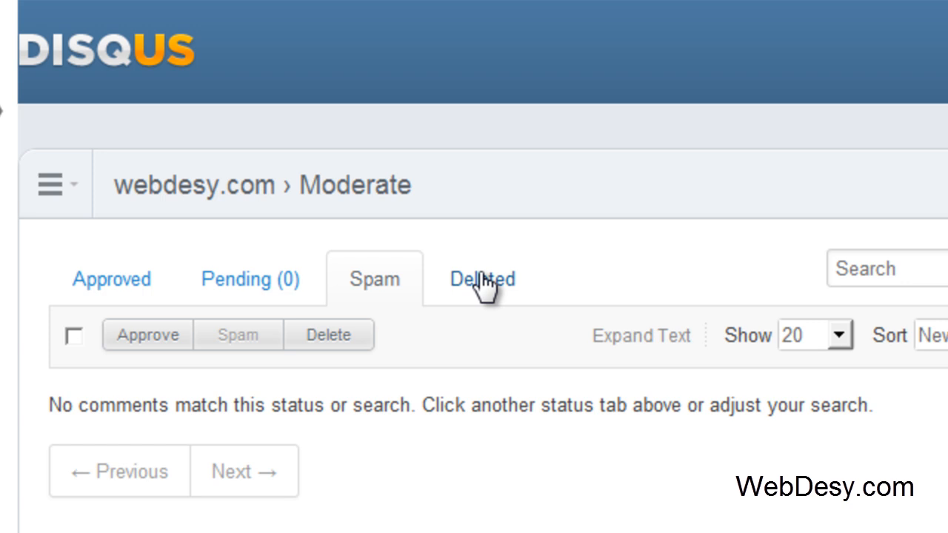
click(483, 279)
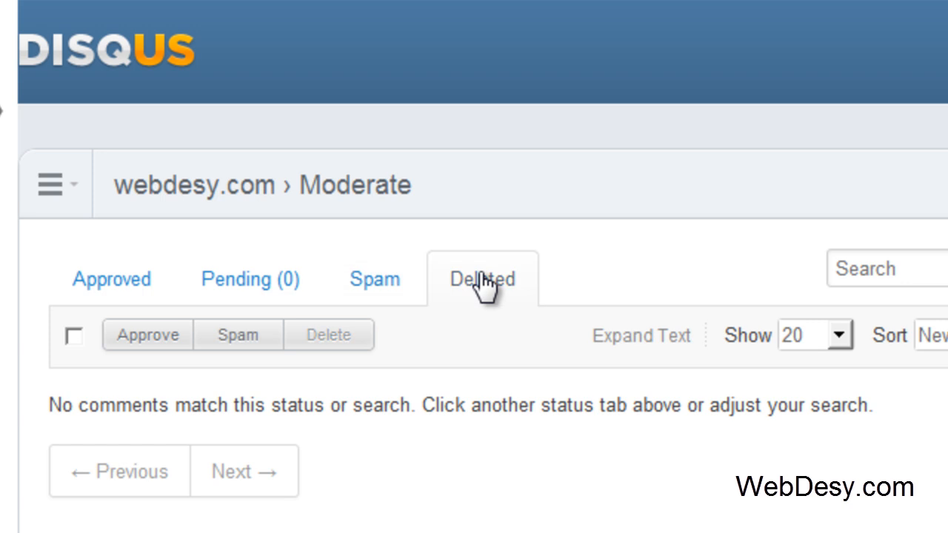
click(483, 279)
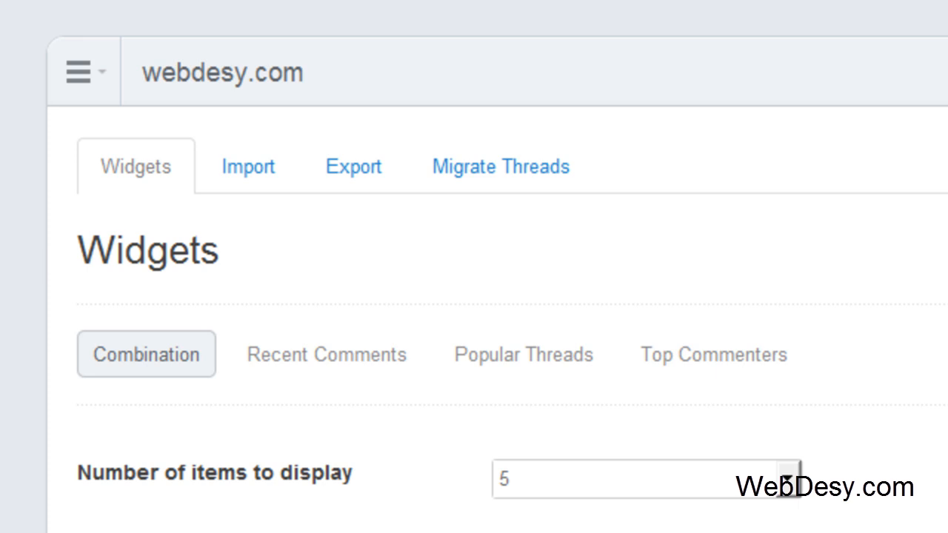
Step: Review the Widgets options, then the Import, Export and Migrate Threads tools pages
scroll(down, 3)
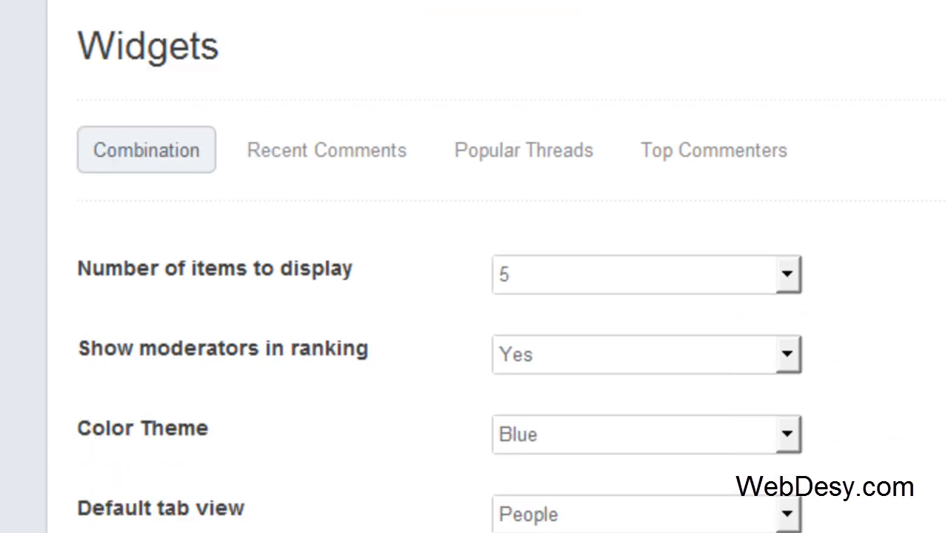
mouse_move(284, 267)
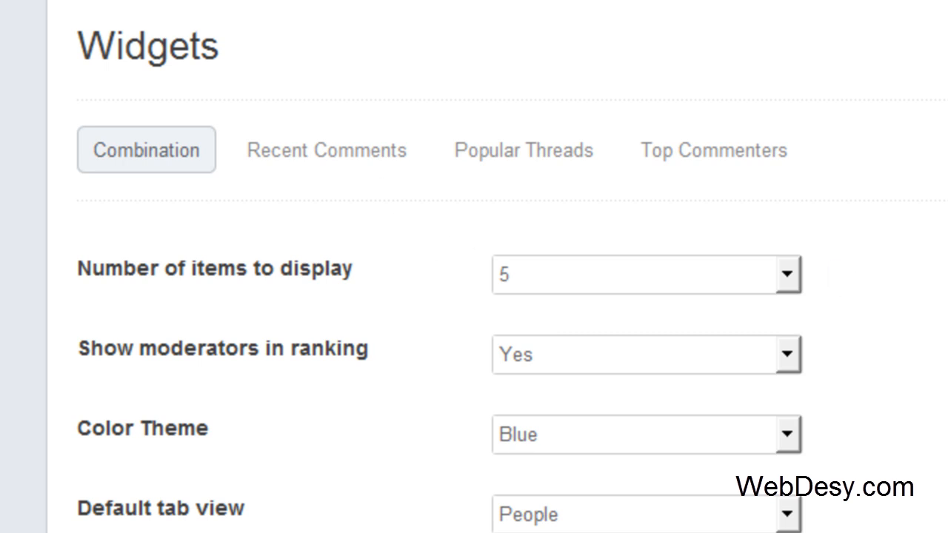
mouse_move(148, 100)
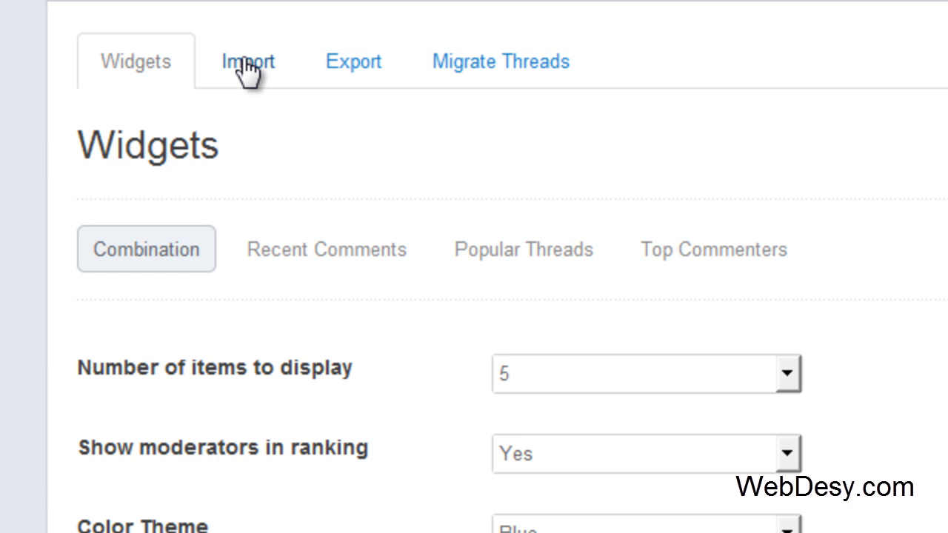
click(248, 61)
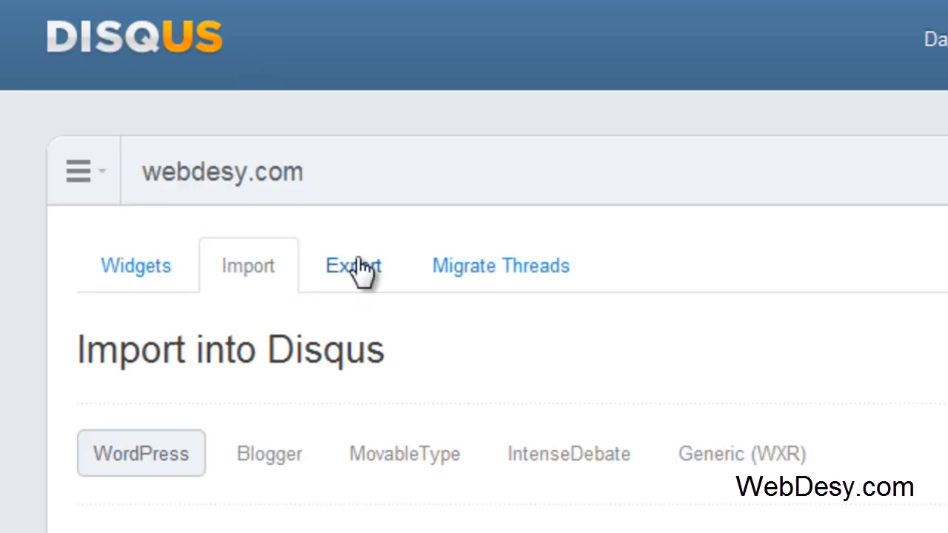
click(353, 265)
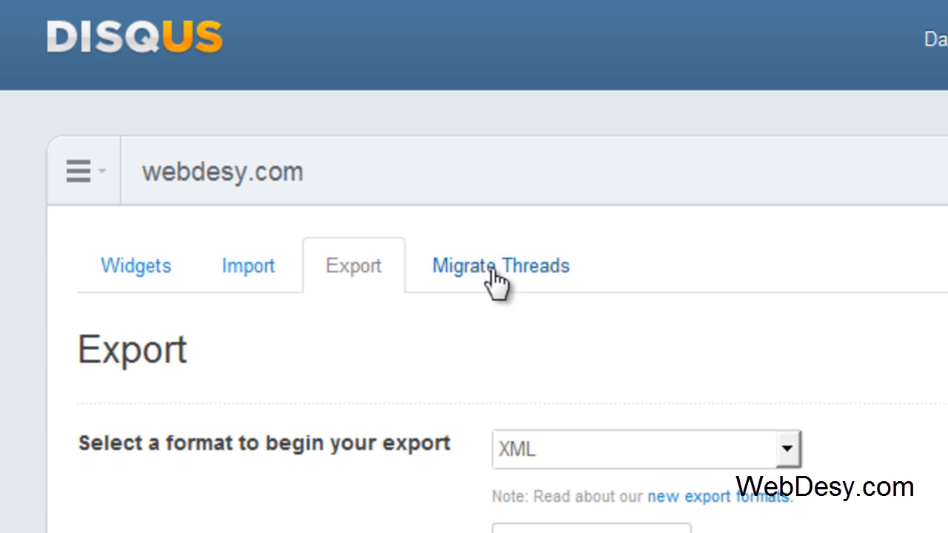
click(501, 267)
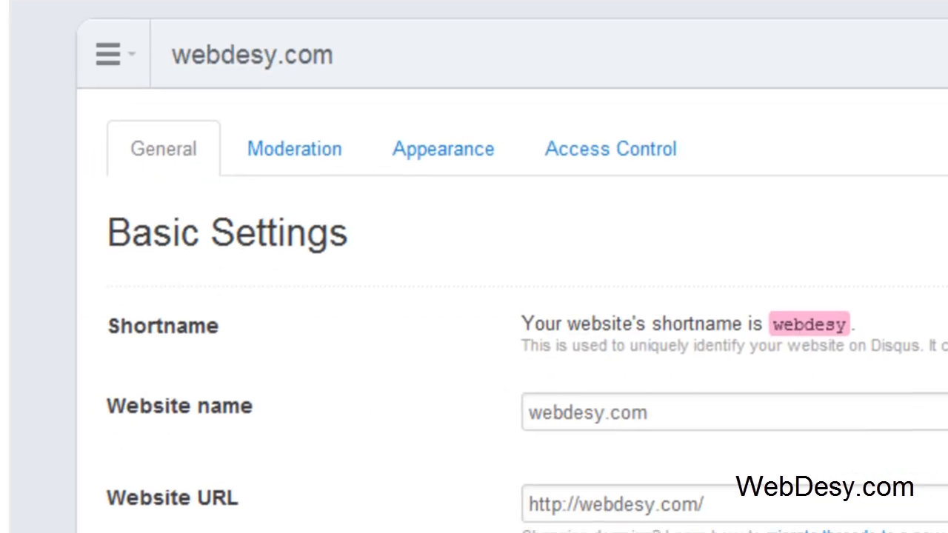
Step: Review Website name and Description fields, then scroll through commenter and feature options to Save Changes
scroll(down, 3)
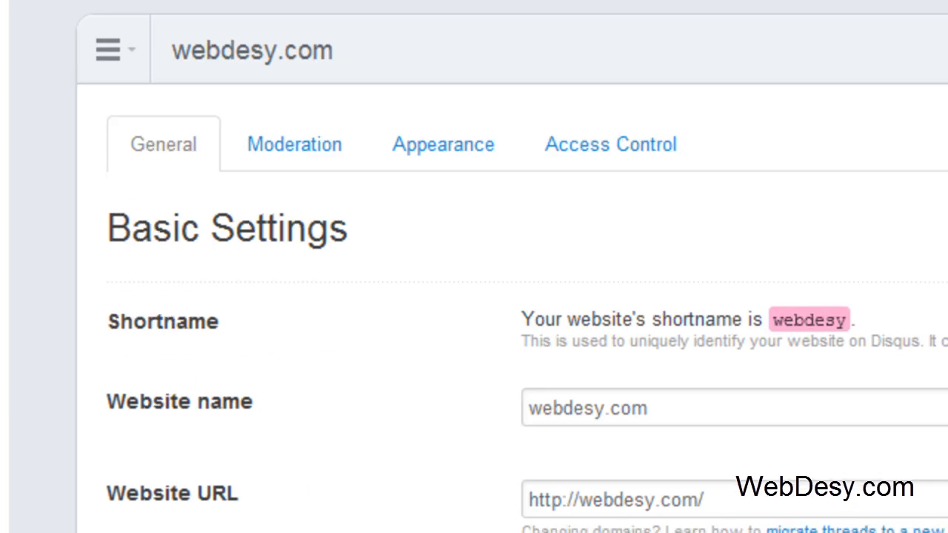
scroll(down, 3)
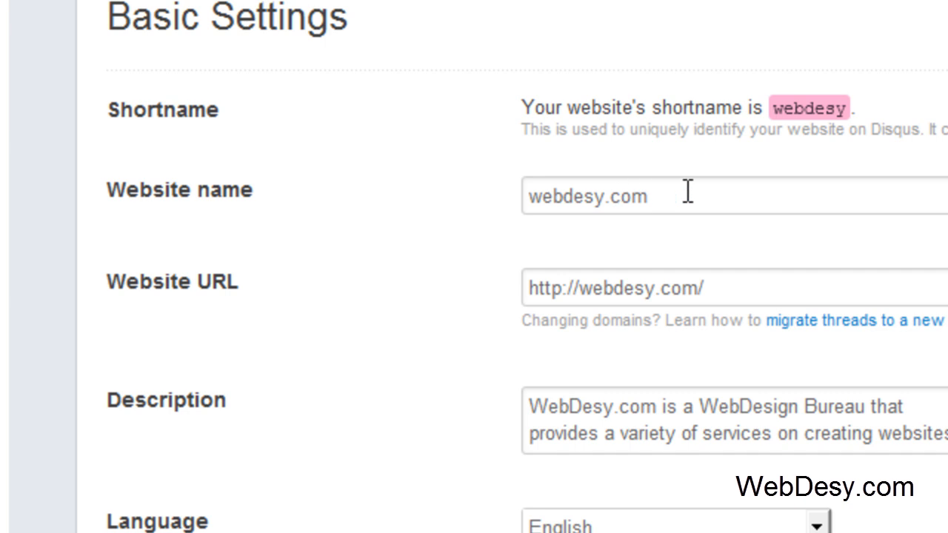
click(667, 195)
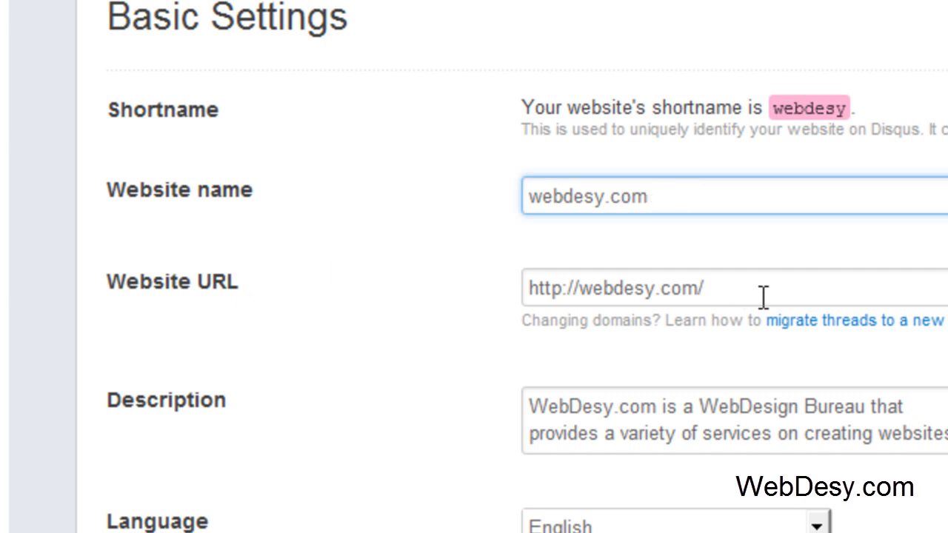
click(592, 406)
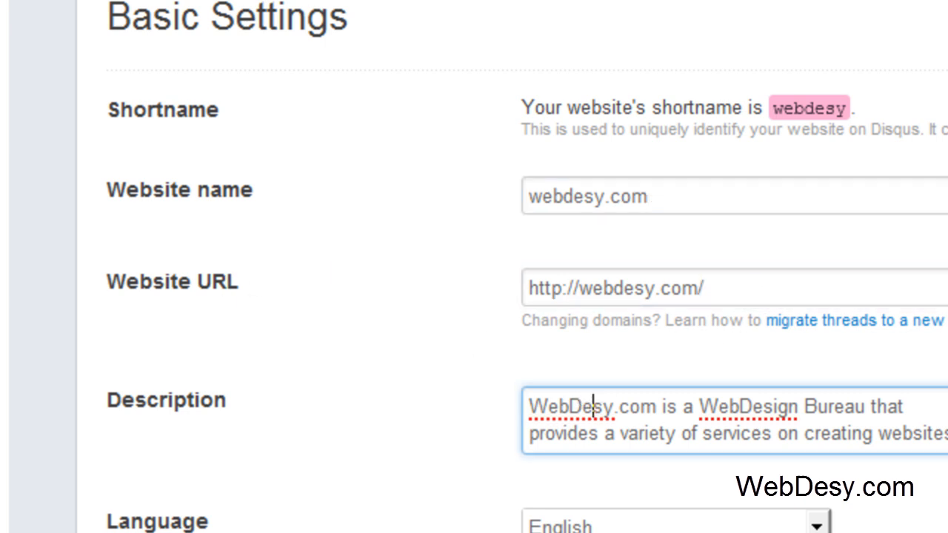
scroll(down, 3)
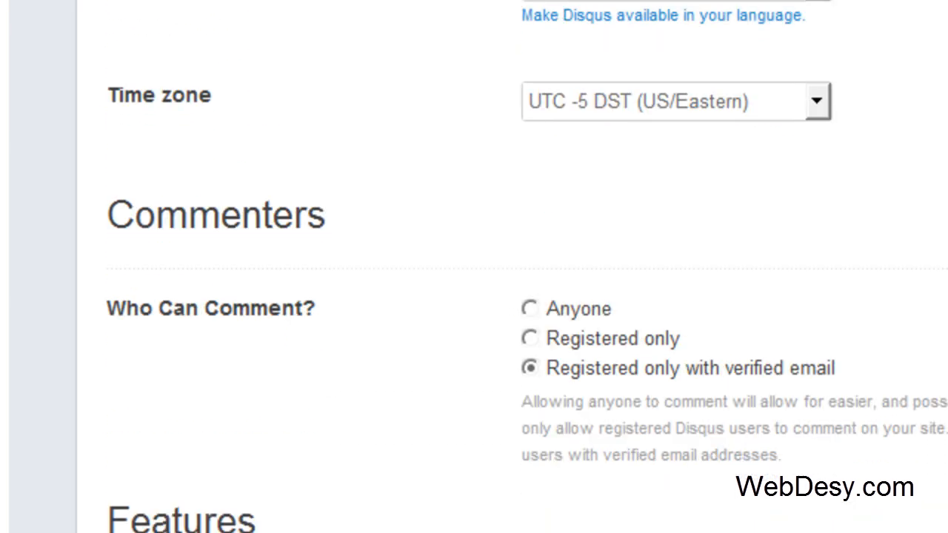
scroll(down, 3)
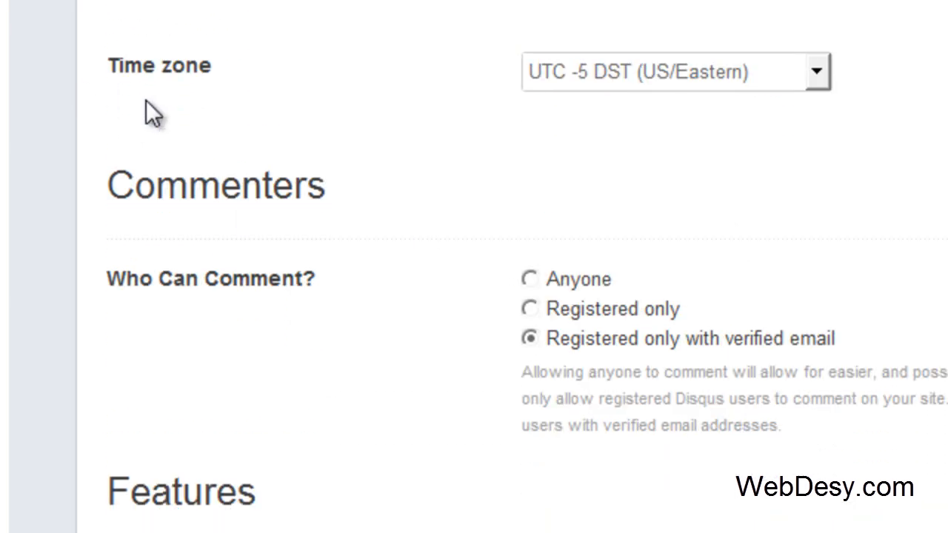
scroll(down, 3)
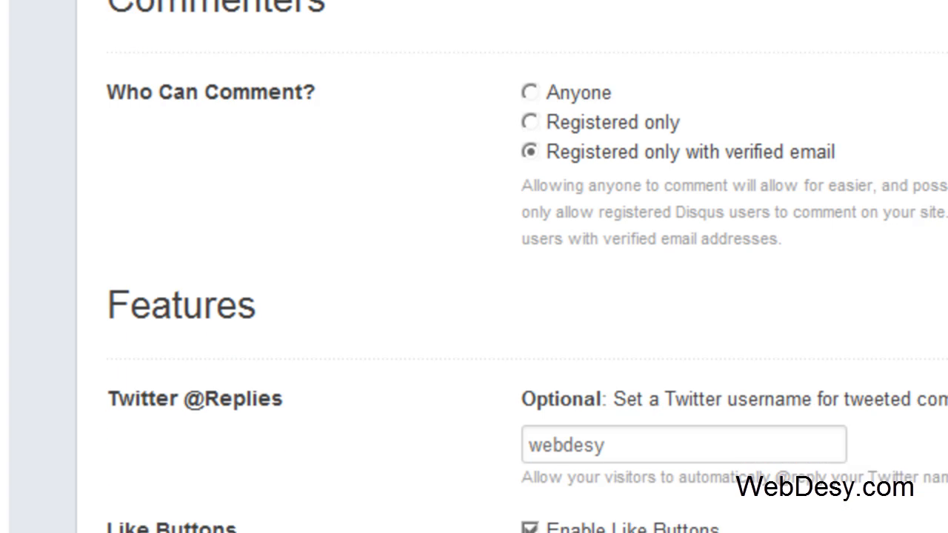
scroll(down, 3)
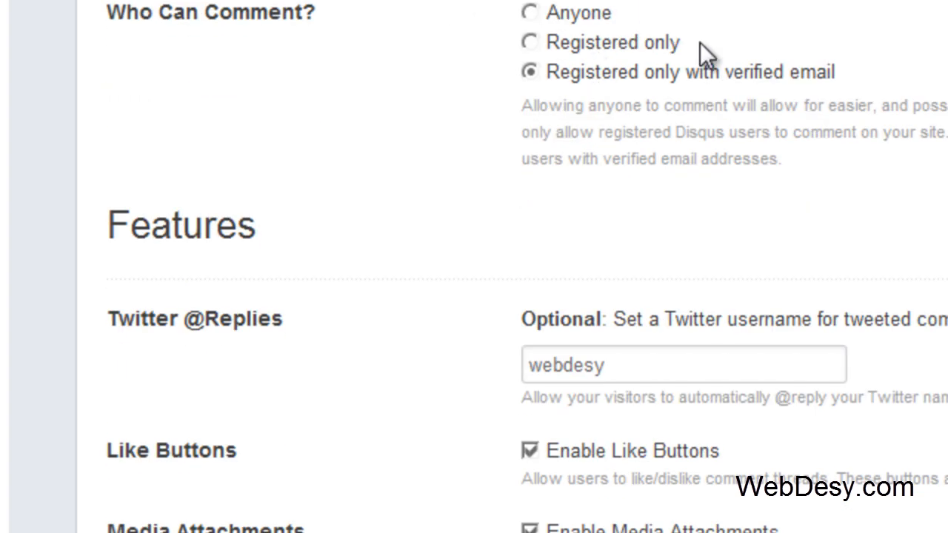
mouse_move(889, 101)
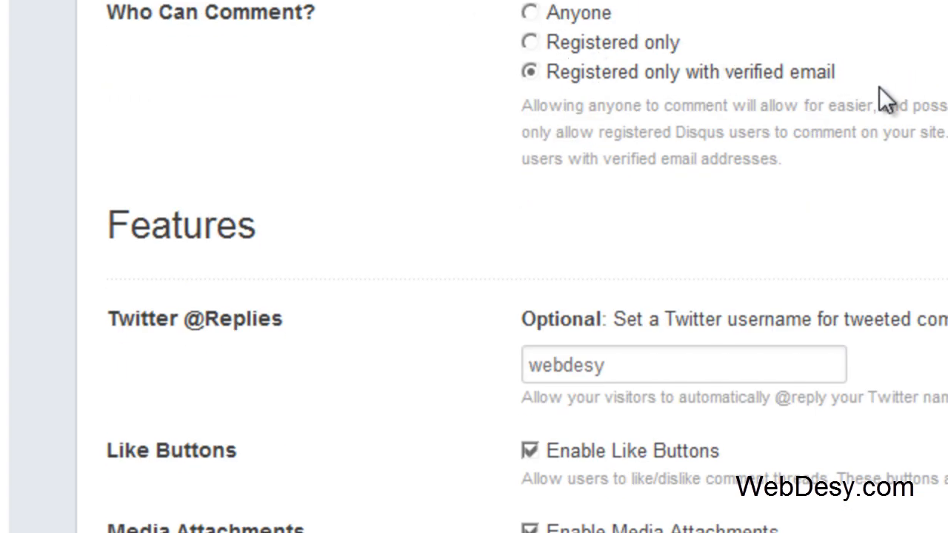
mouse_move(784, 107)
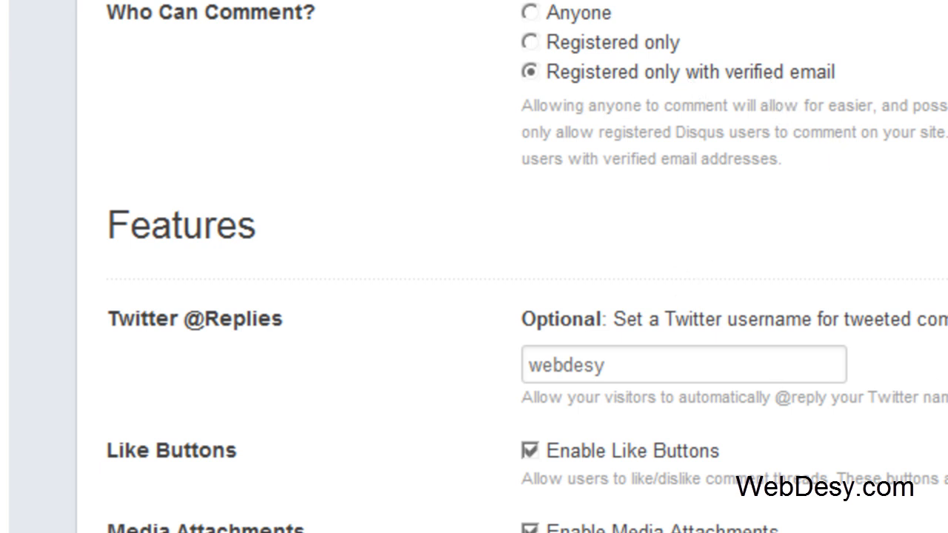
scroll(down, 3)
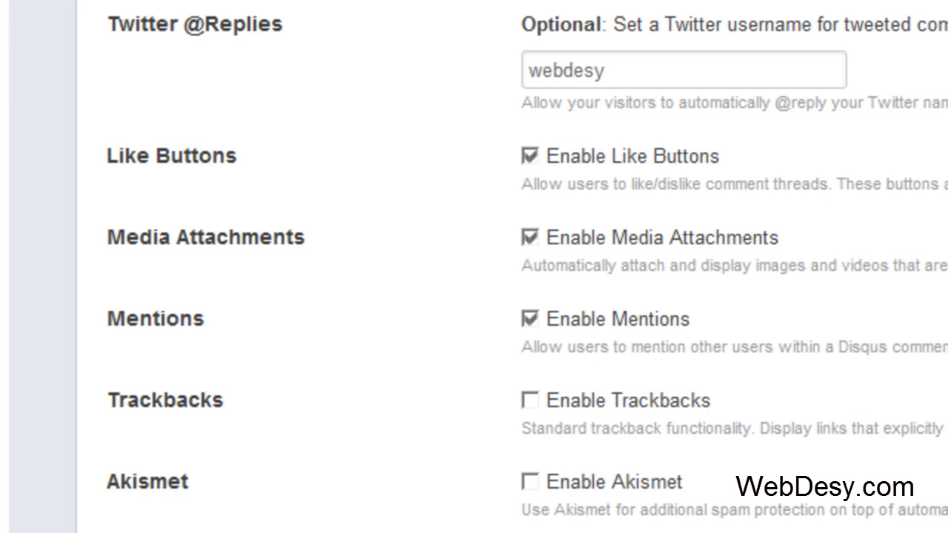
scroll(down, 3)
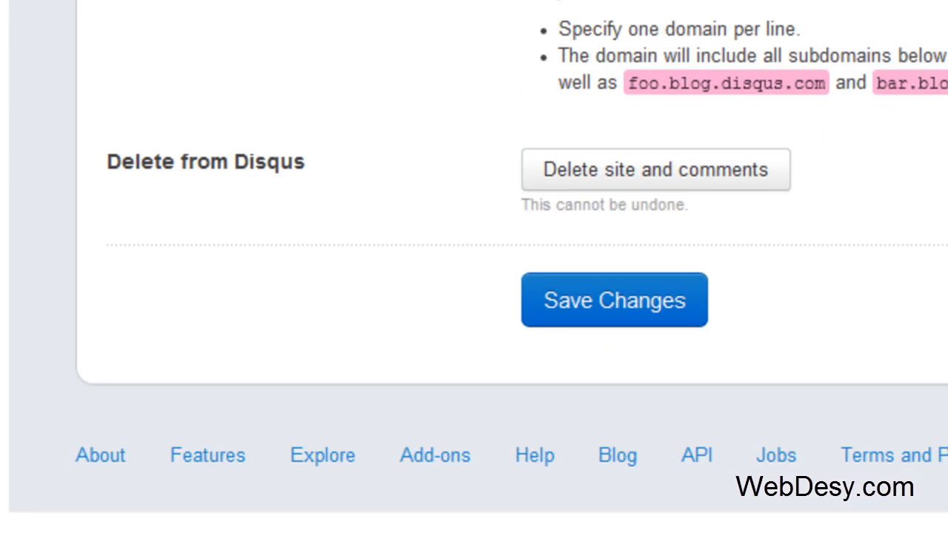